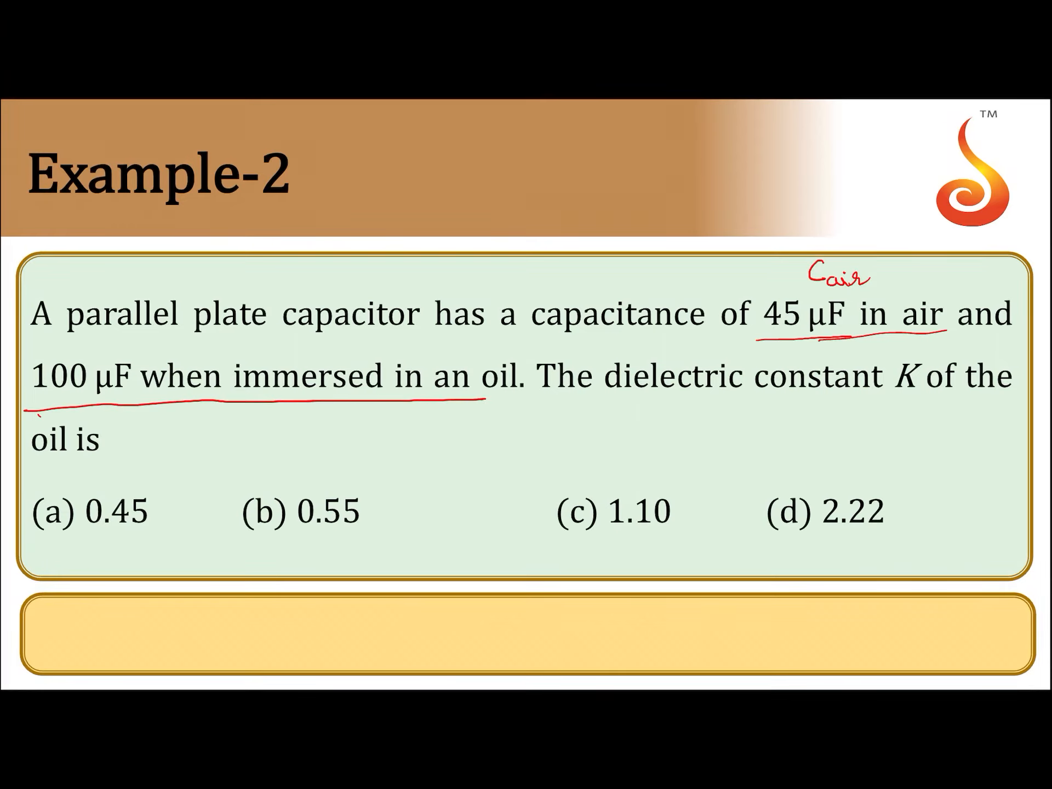
type("Cmed = K")
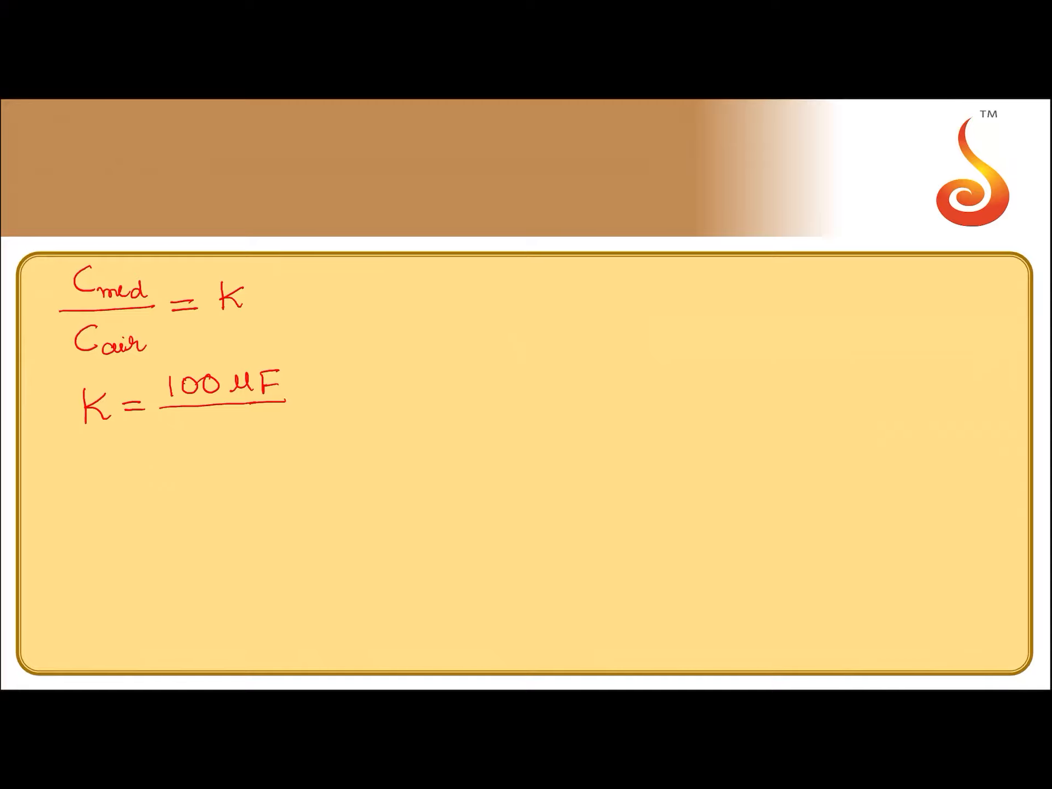
type("45.")
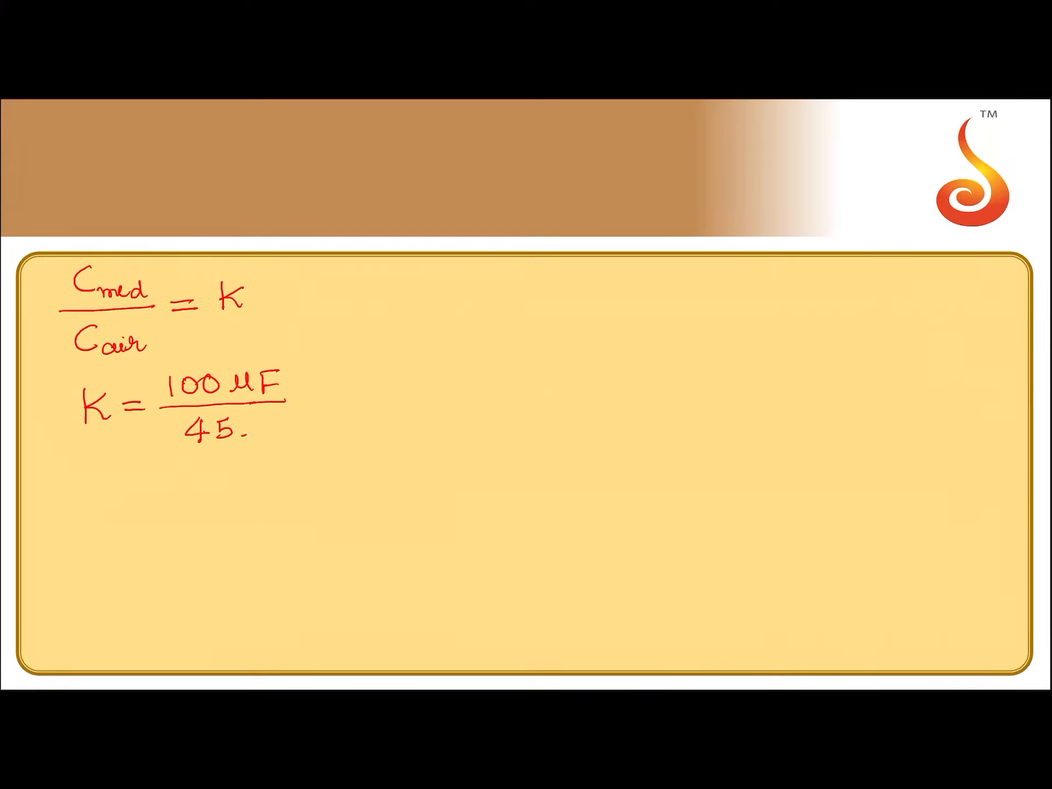